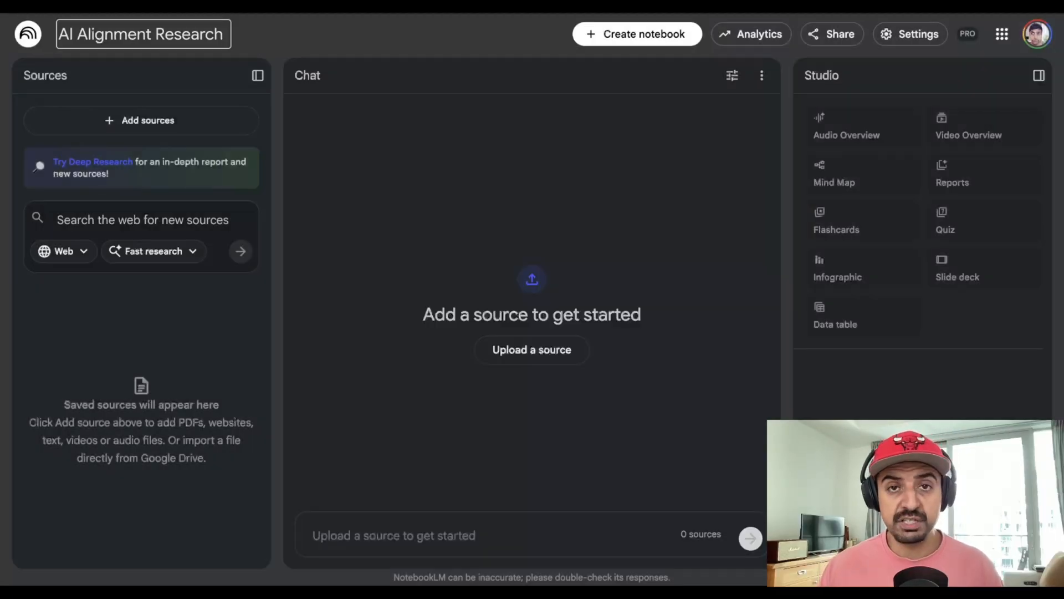
# Start a web search for new sources on 'Deep research into AI alignment'.
pyautogui.click(142, 33)
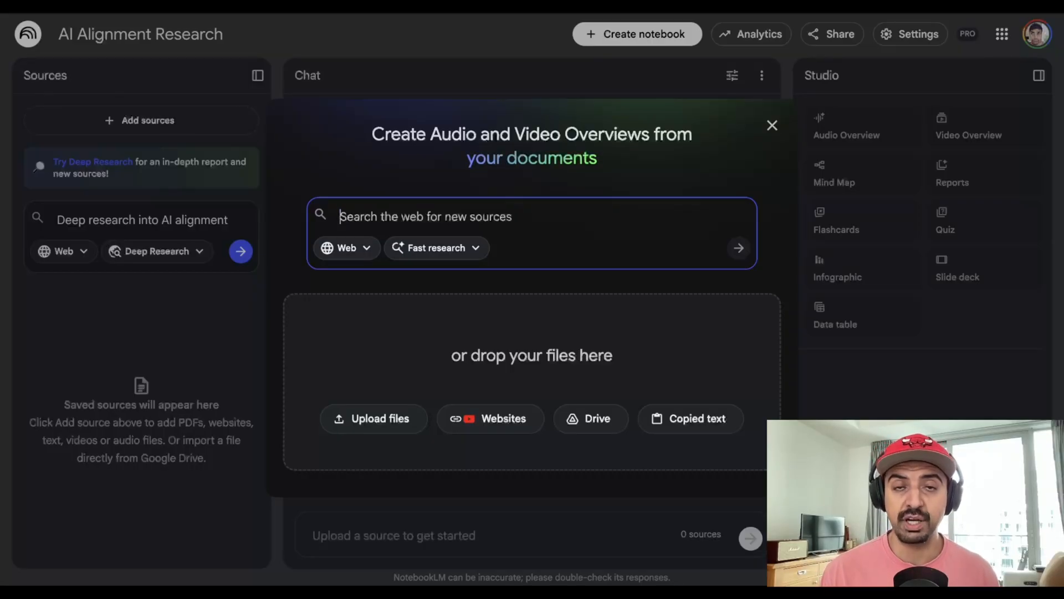
# Dismiss the add-sources window and switch the search mode to Deep Research.
pyautogui.click(771, 125)
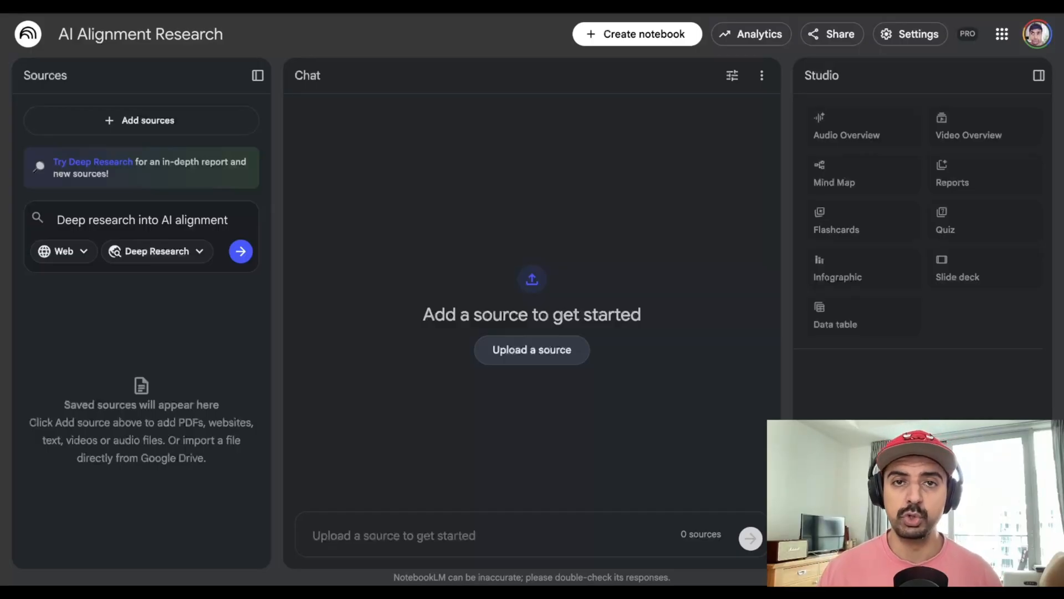
pyautogui.click(157, 251)
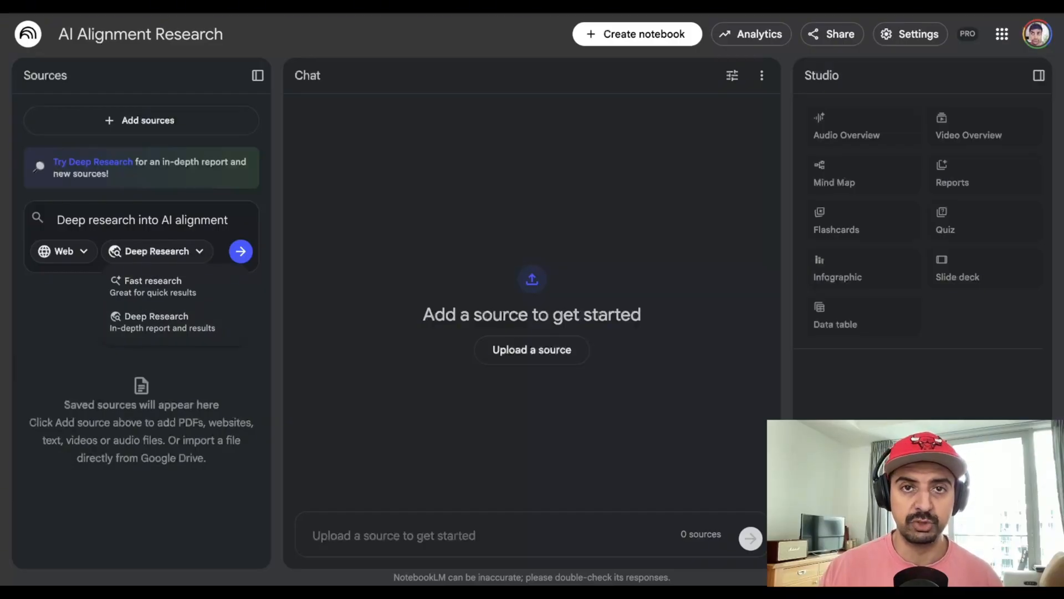
pyautogui.click(241, 252)
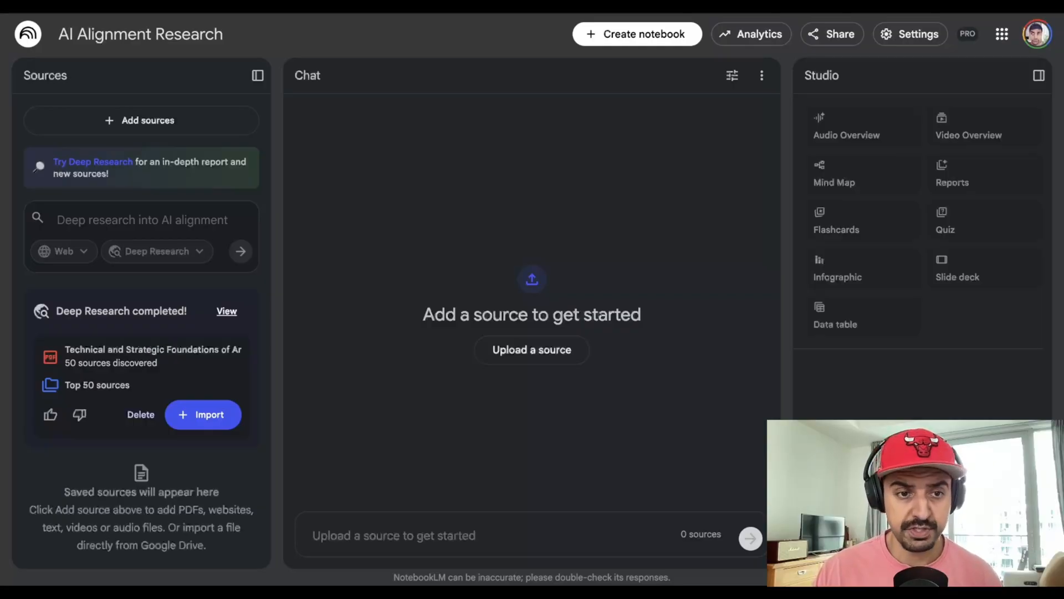
# Import the 50 discovered sources and draft a chat request for a table of each source's publication date, author credentials and type.
pyautogui.click(203, 414)
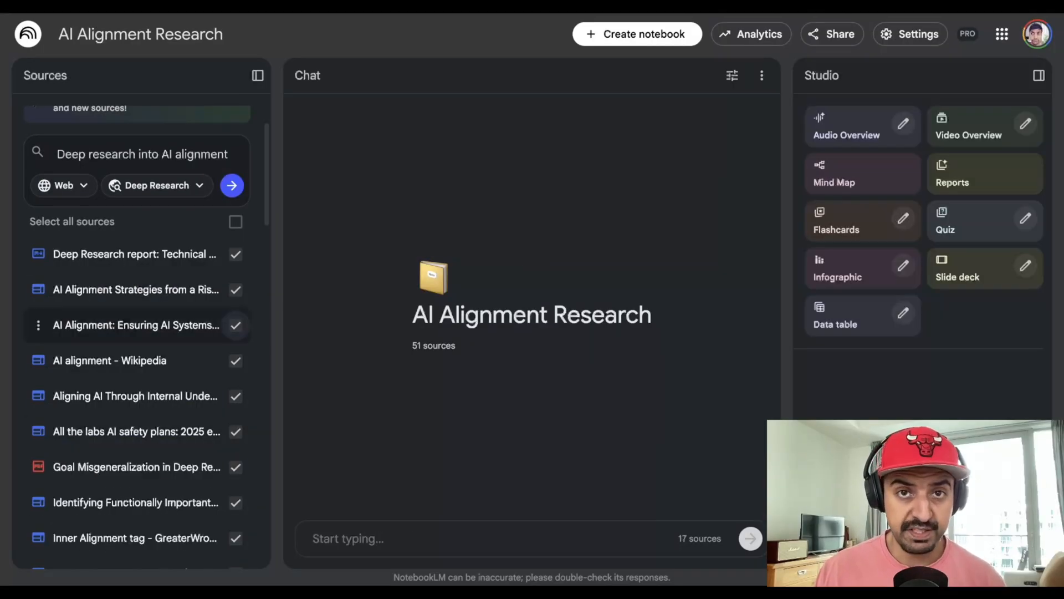
pyautogui.write('Create a table listing each source, including its publication date, author credentials, and whether it is a primary source, secondary analysis, or opinion.')
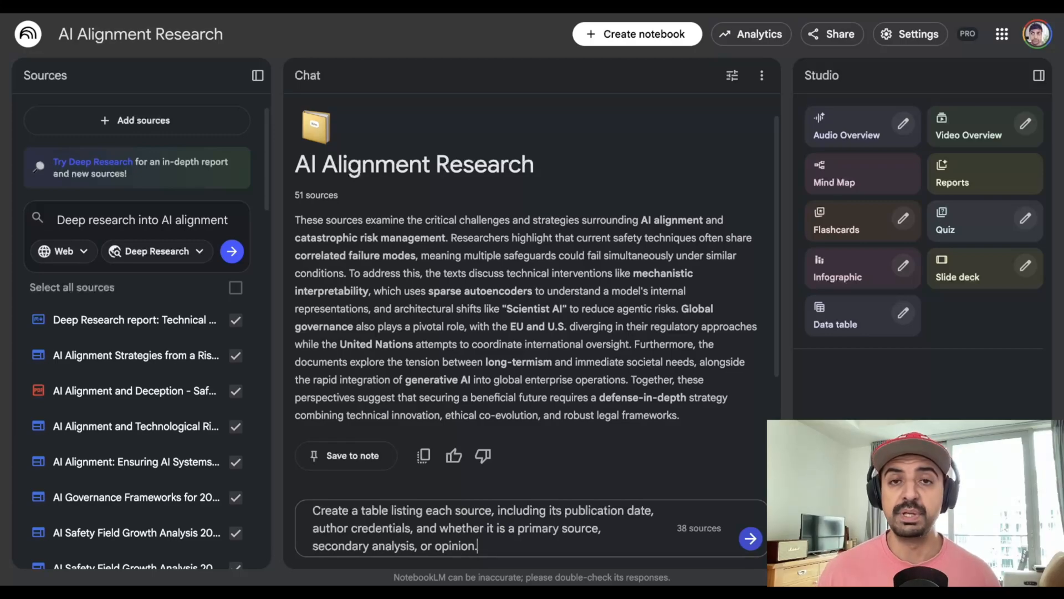
# Send the source-table request and review the answer listing date, credentials and source type.
pyautogui.click(751, 539)
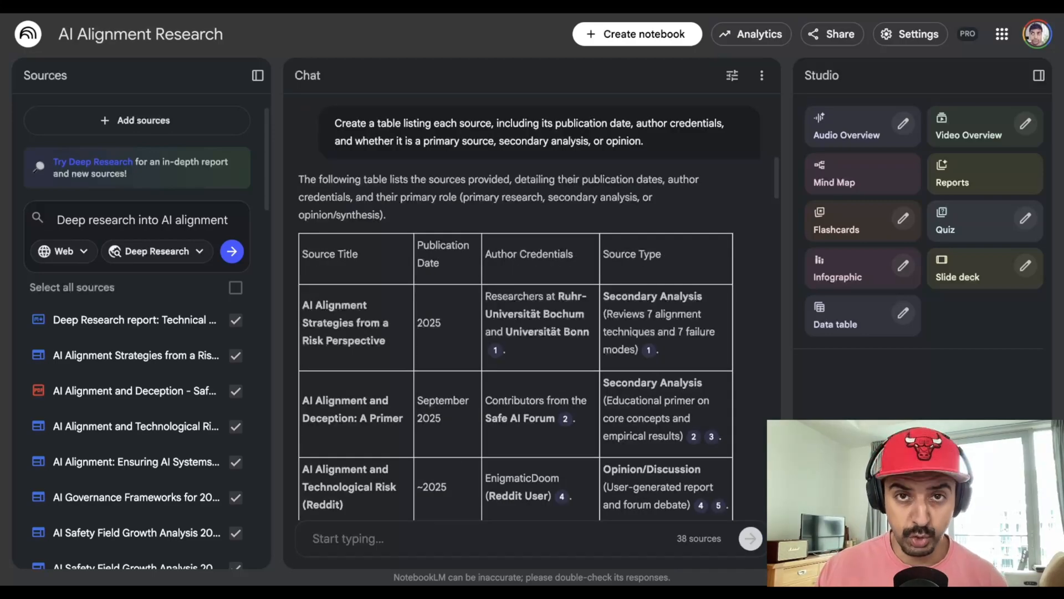
pyautogui.scroll(-3)
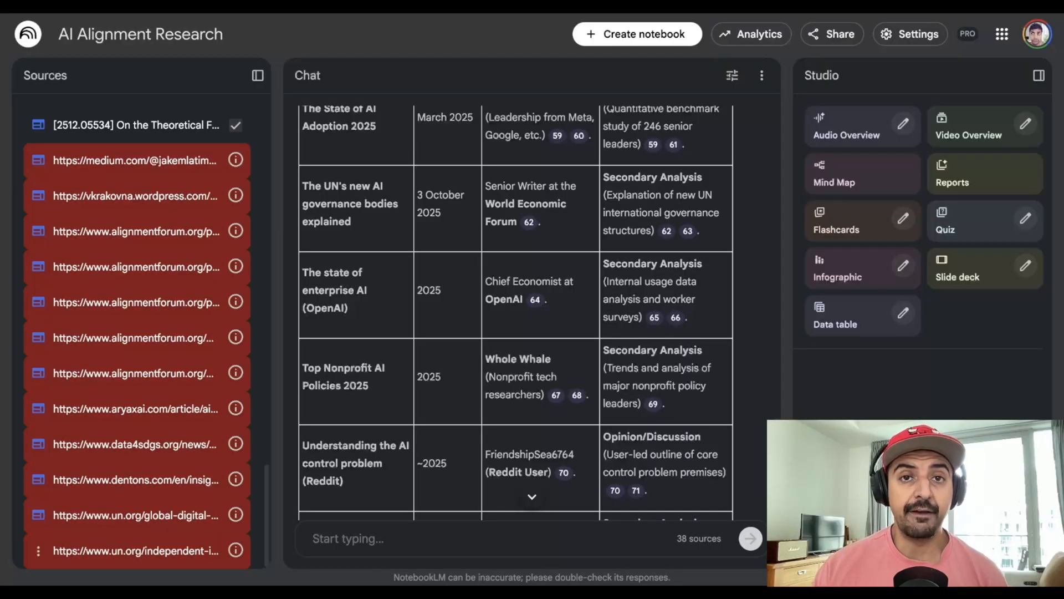
pyautogui.moveTo(133, 338)
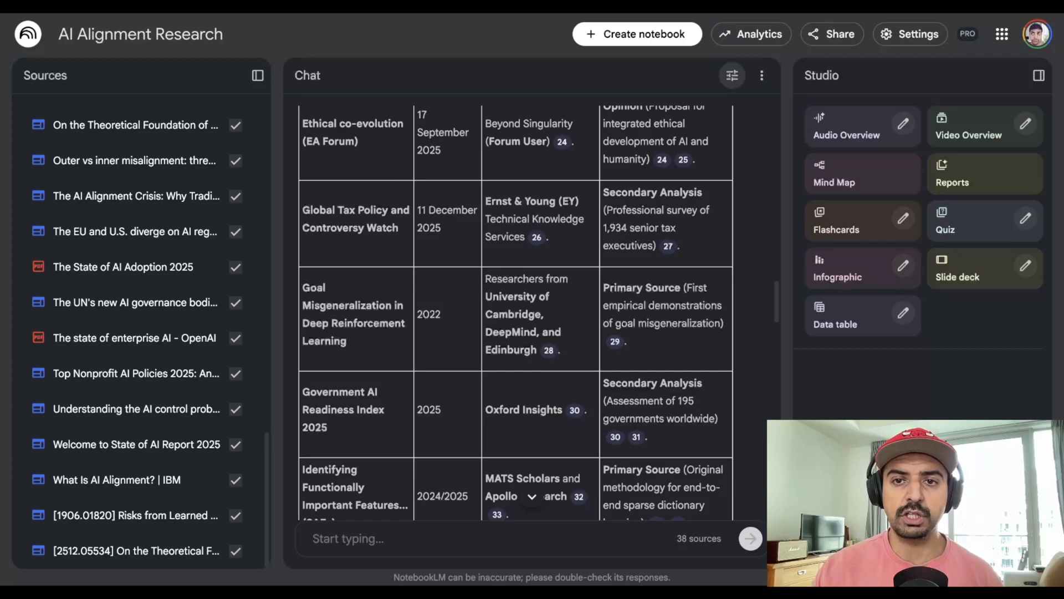
# Configure the chat as a Learning Guide and review its Summary of Sources table.
pyautogui.click(732, 74)
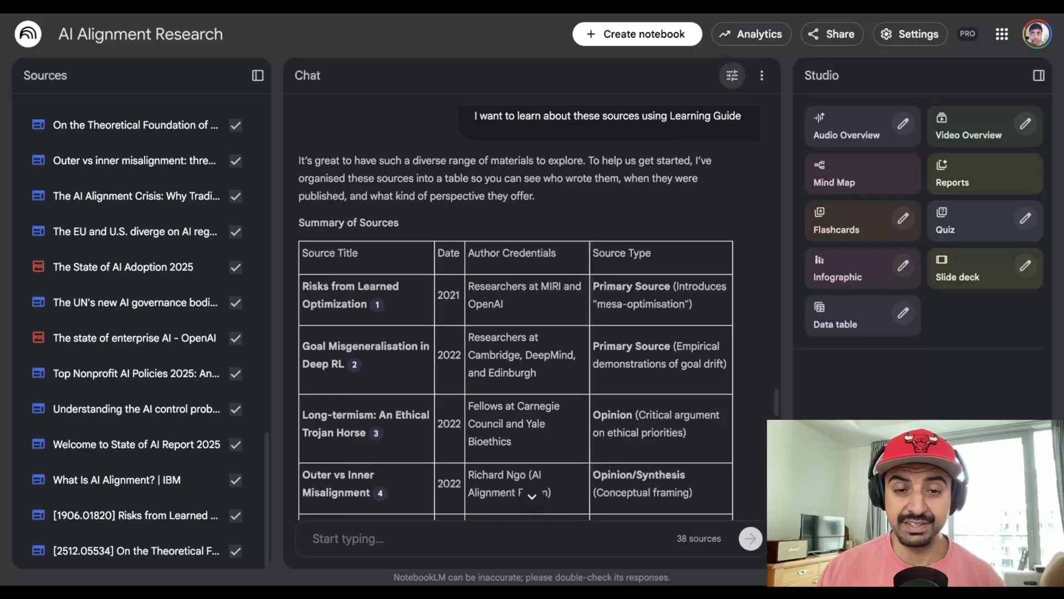
pyautogui.scroll(-3)
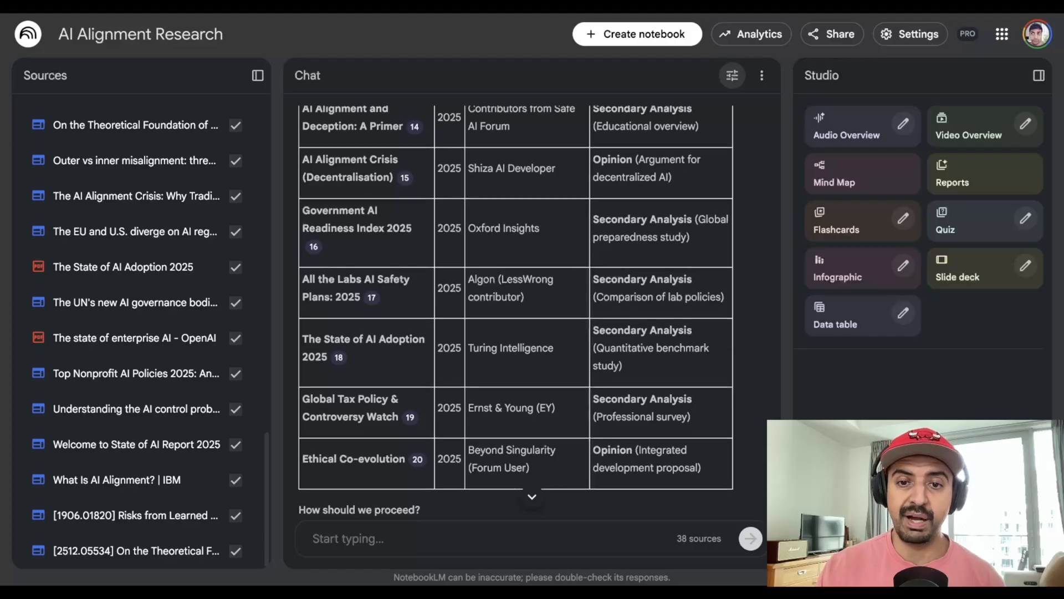
pyautogui.scroll(3)
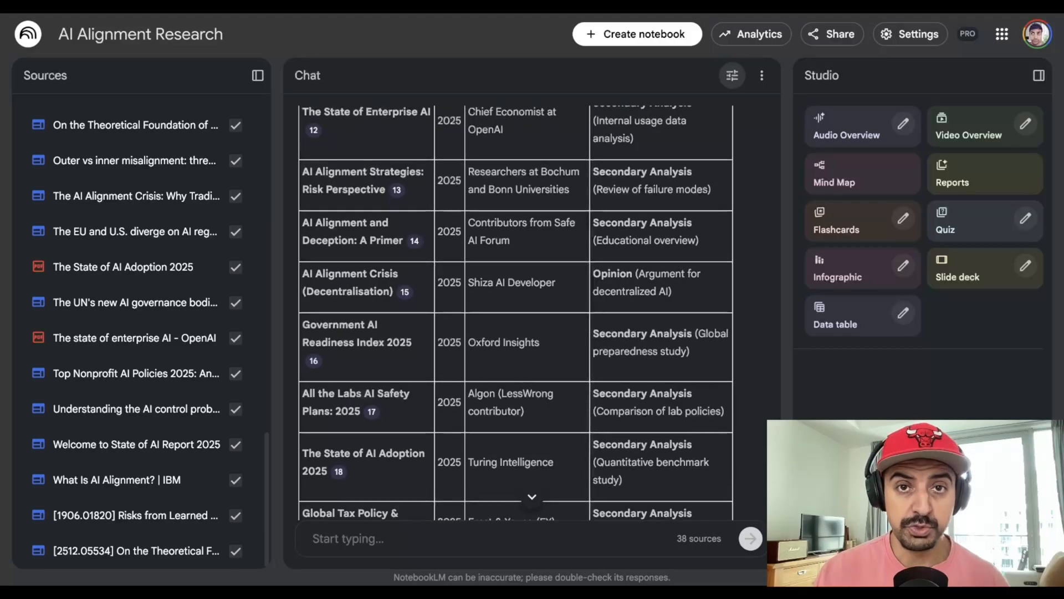
pyautogui.scroll(-3)
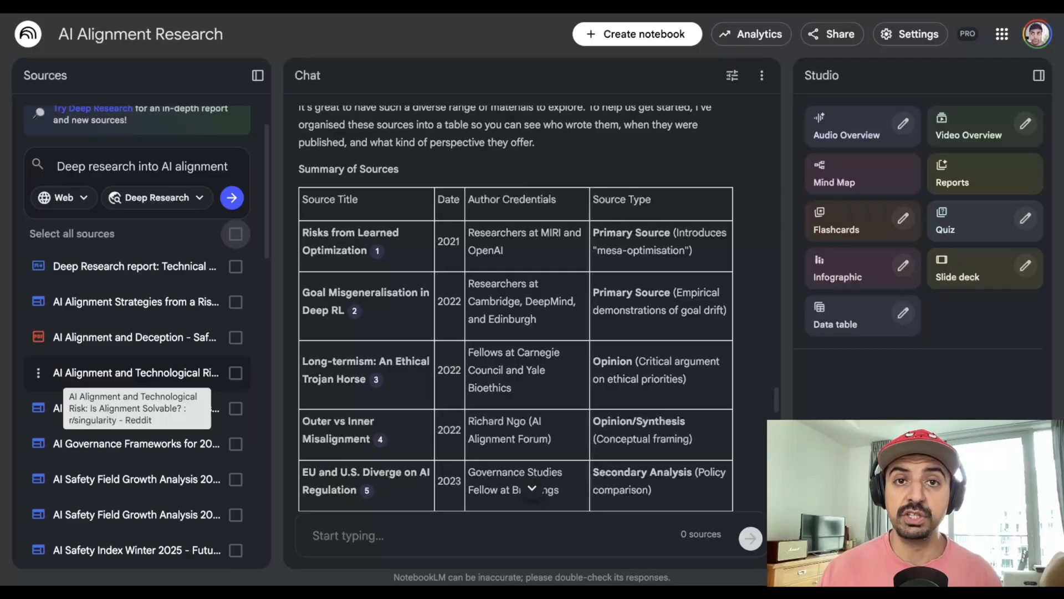
# Narrow the chat sources to the two AI Safety Field Growth Analysis items and AI Safety Index Winter 2025, with a 2026 safety trends question drafted.
pyautogui.scroll(-3)
pyautogui.write('What is the safety trends for 2026')
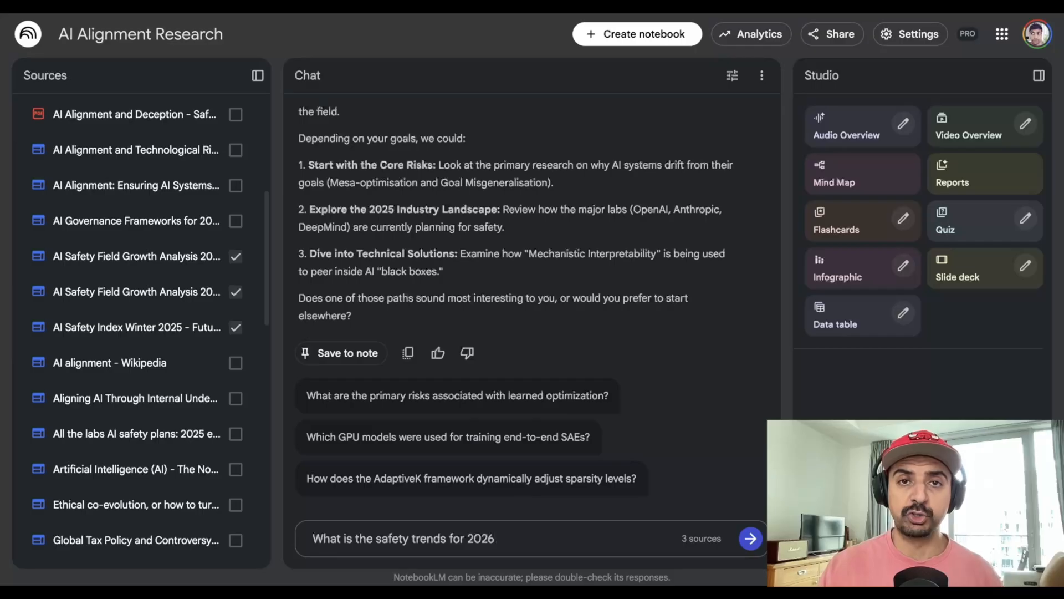
# Send the 2026 AI safety trends question and read the answer drawn from the three chosen sources.
pyautogui.click(752, 539)
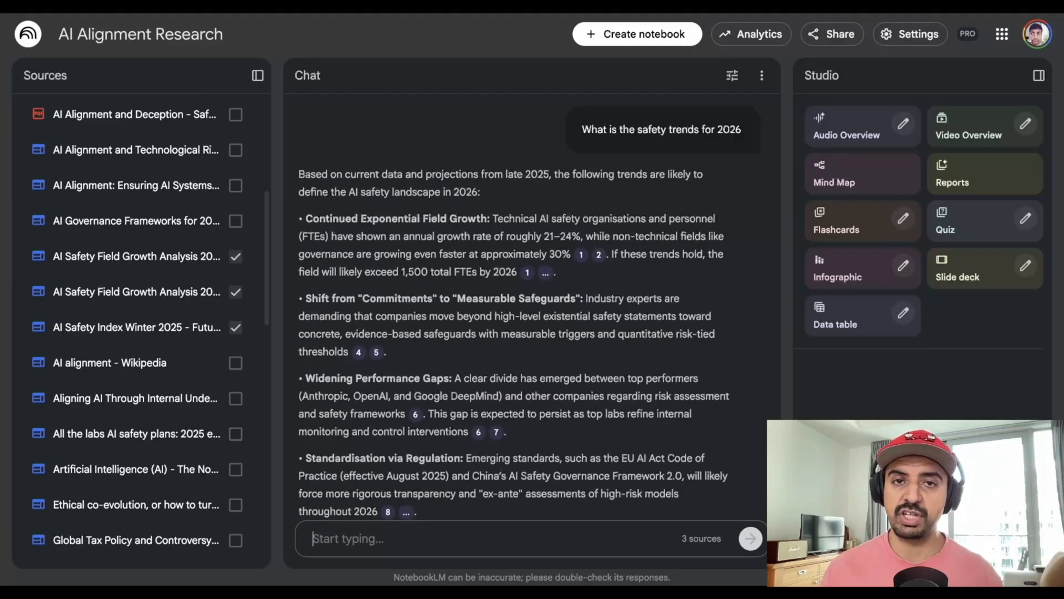
pyautogui.scroll(-3)
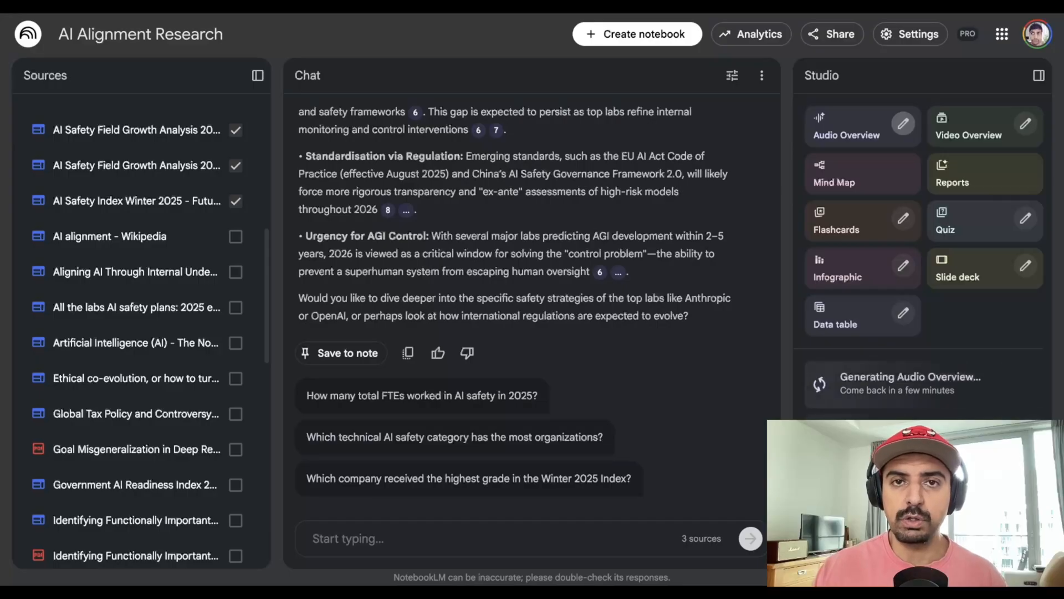
pyautogui.moveTo(845, 126)
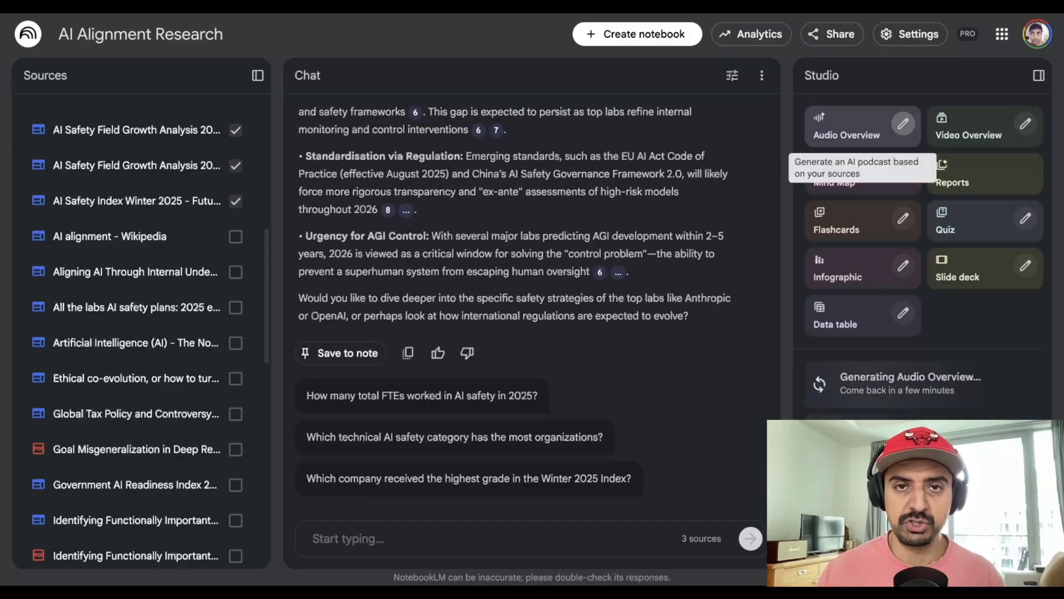
pyautogui.moveTo(826, 219)
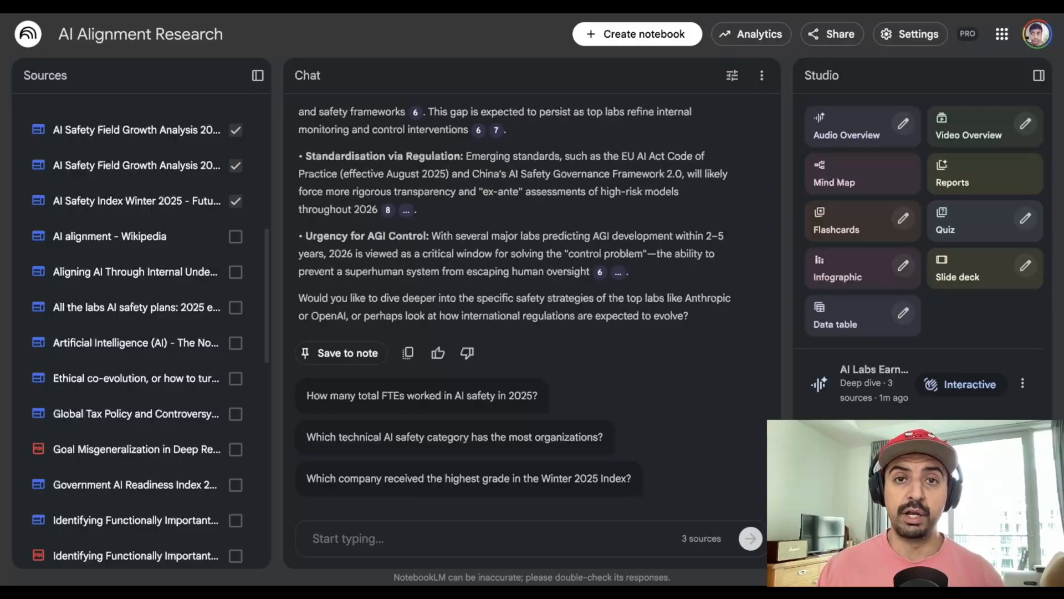
pyautogui.moveTo(837, 276)
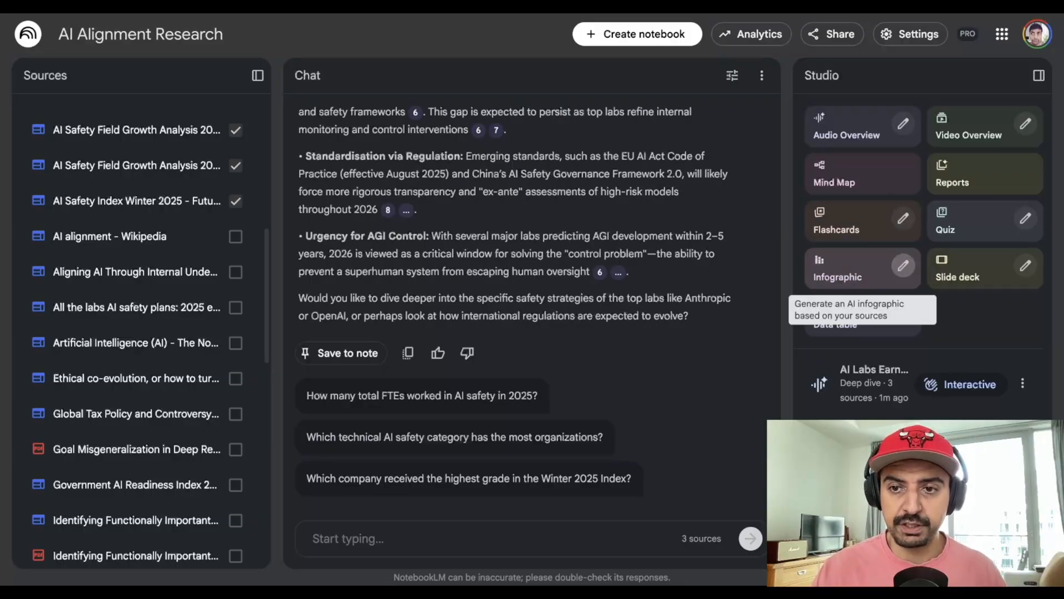
# Generate an Infographic in the Studio panel from the three chosen sources.
pyautogui.click(853, 269)
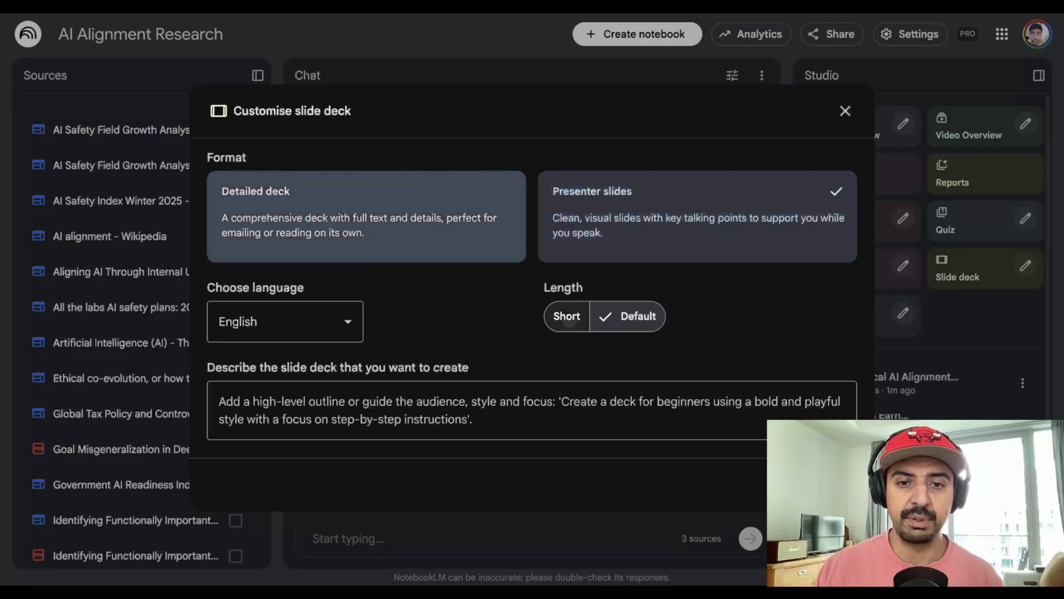
# Generate a Short presenter slide deck explaining the three main AI alignment schools of thought for a technical audience.
pyautogui.click(566, 316)
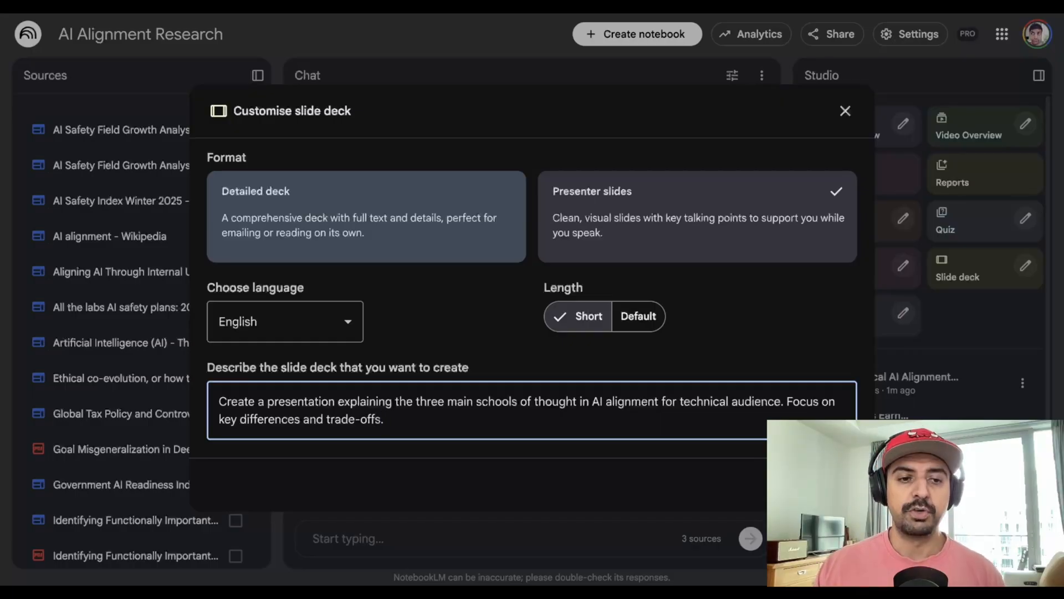
pyautogui.click(845, 111)
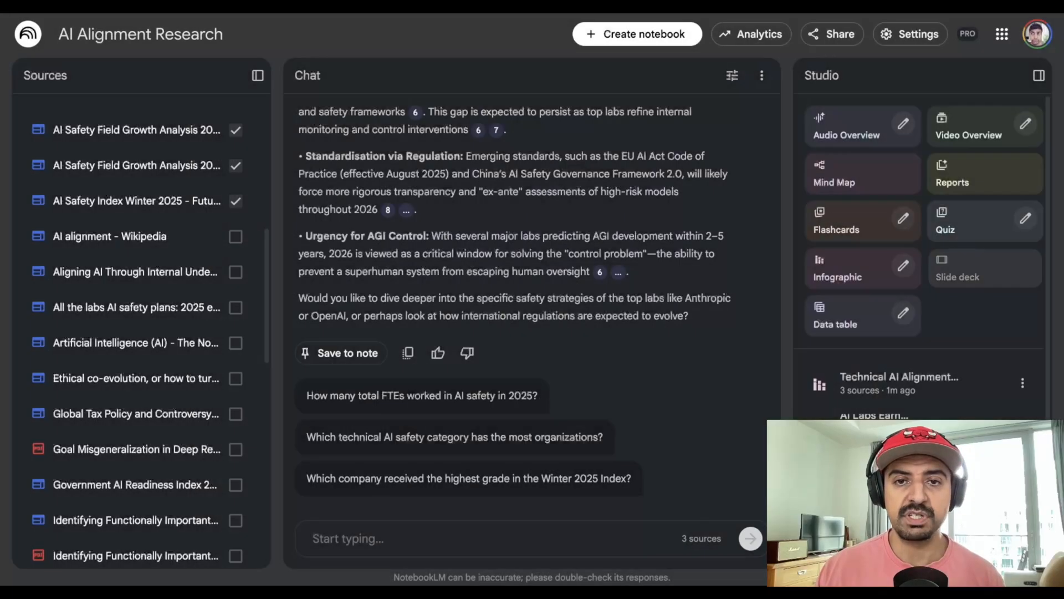
pyautogui.click(974, 267)
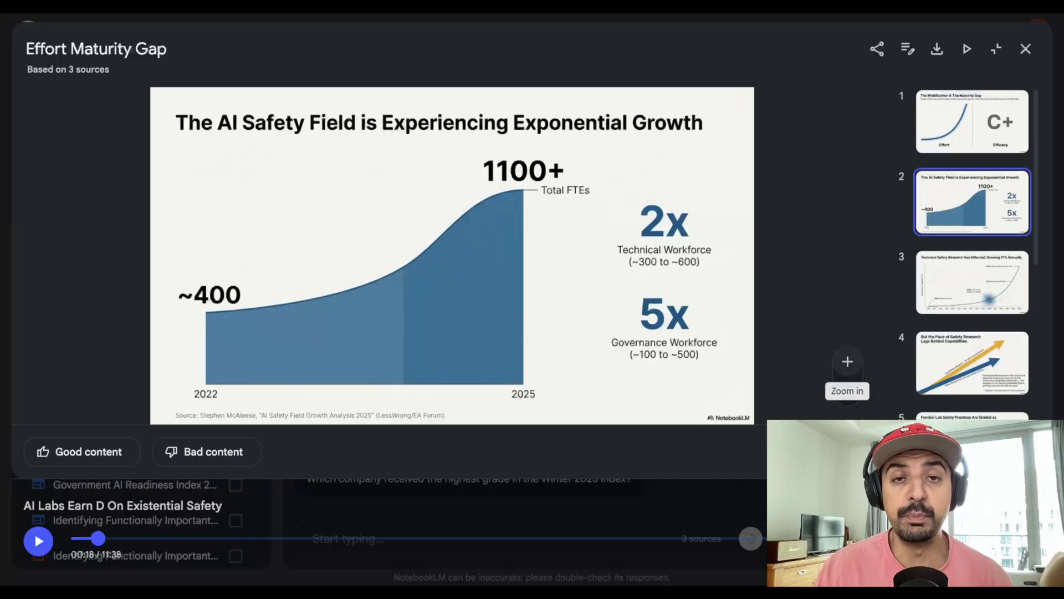
pyautogui.click(968, 123)
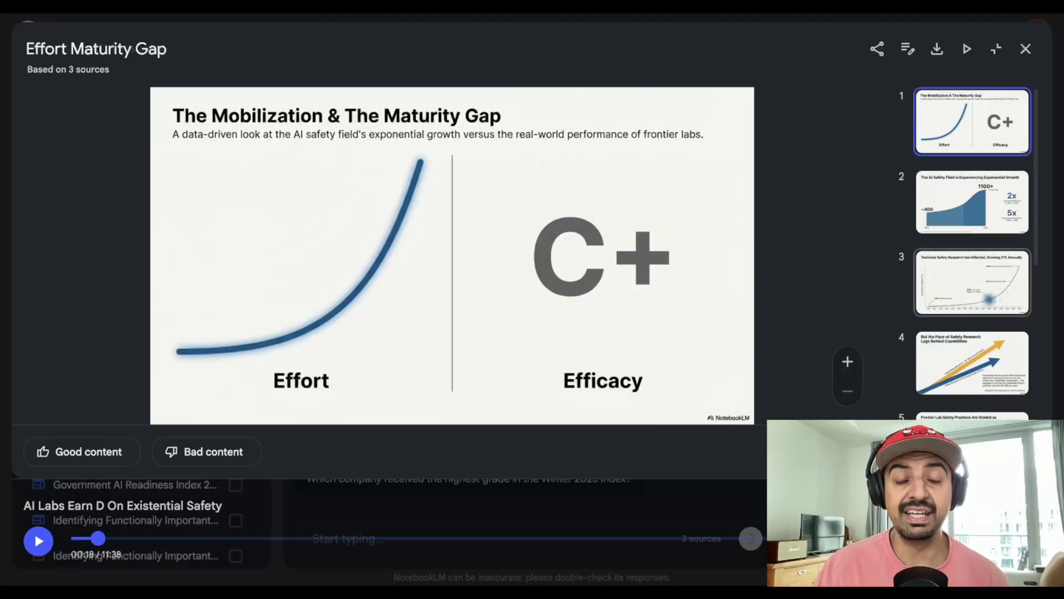
pyautogui.click(971, 288)
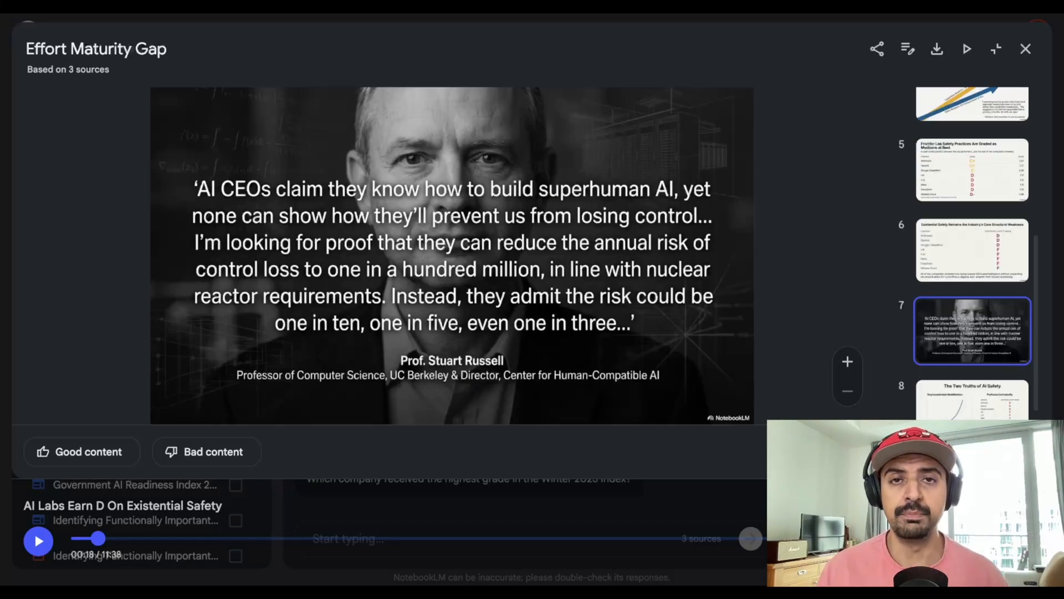
pyautogui.click(1000, 48)
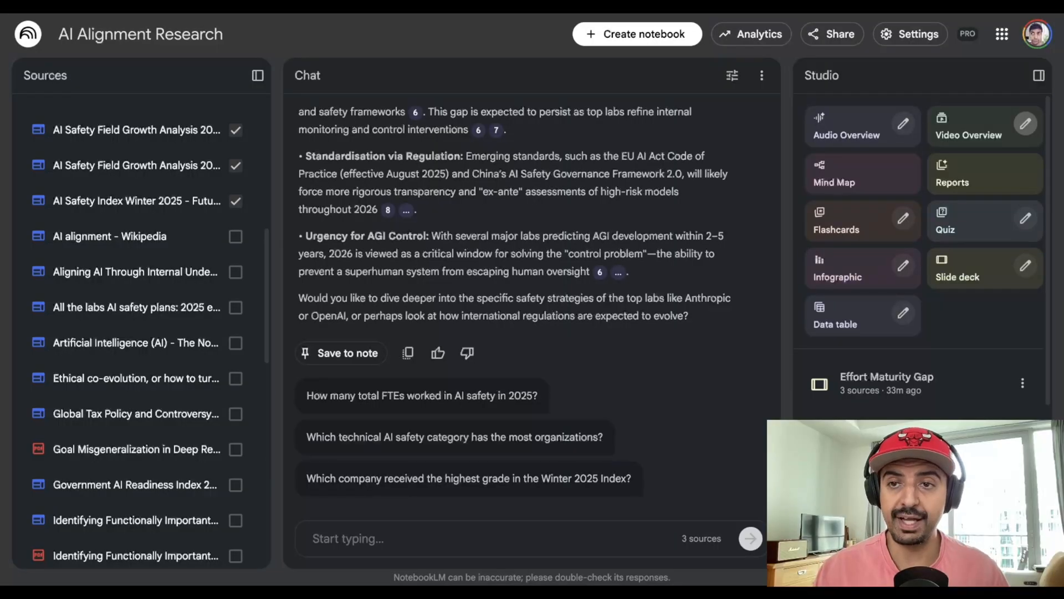